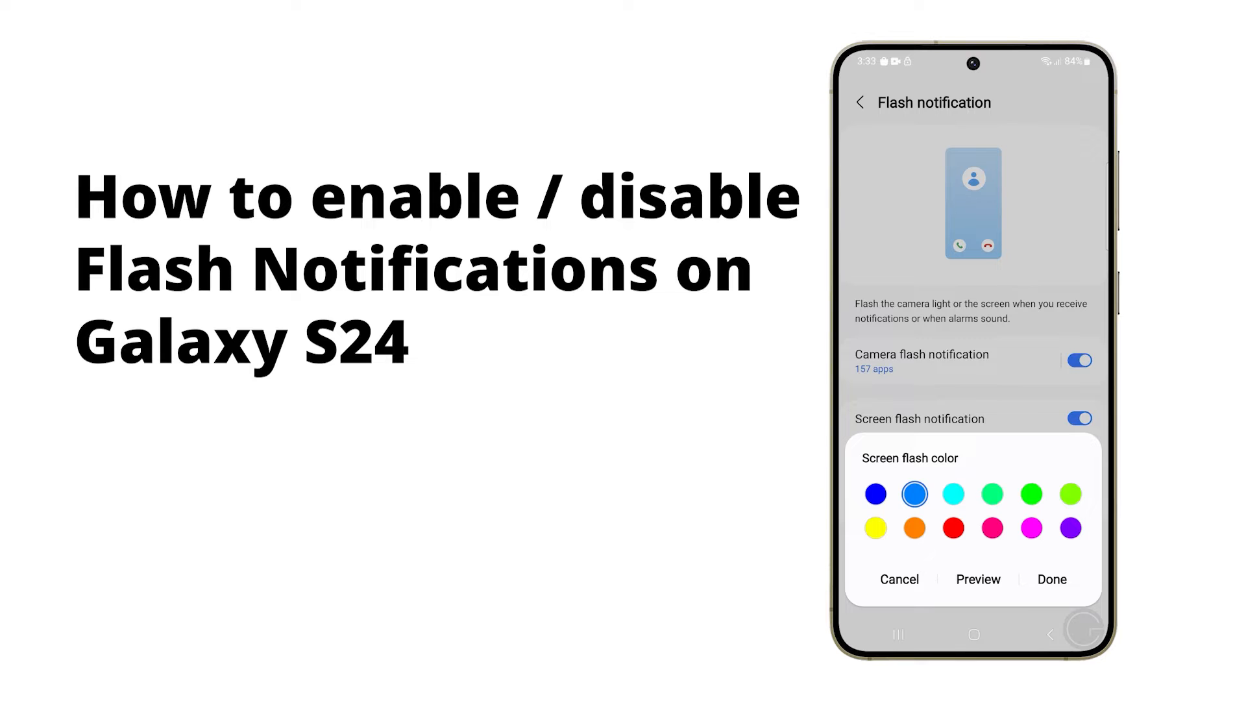
- Preview a green screen flash colour, then return to the main Settings list
left_click(682, 493)
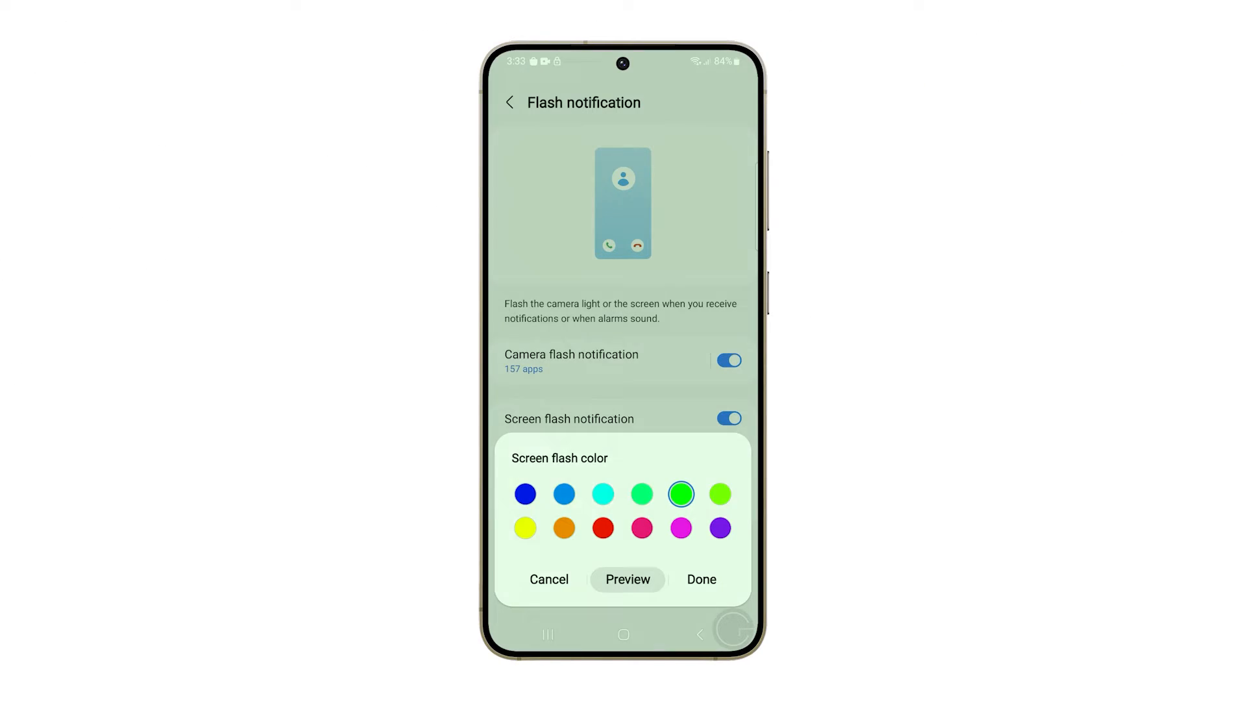
left_click(627, 579)
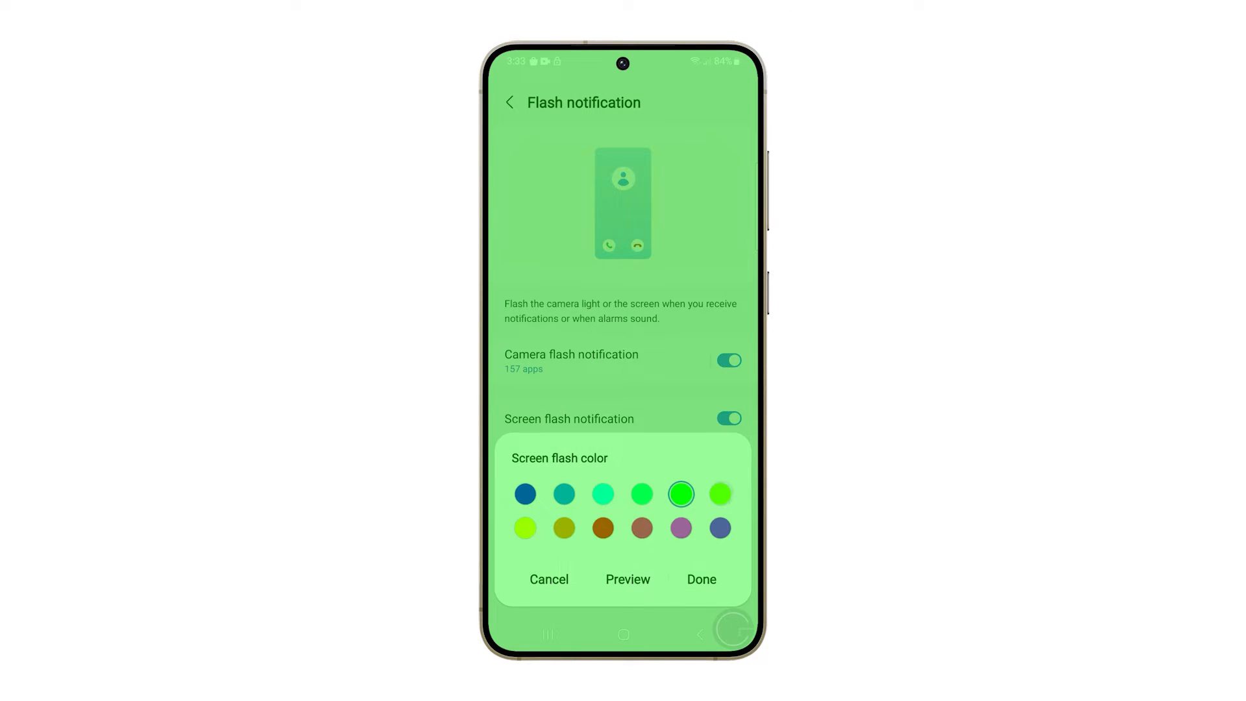
left_click(563, 528)
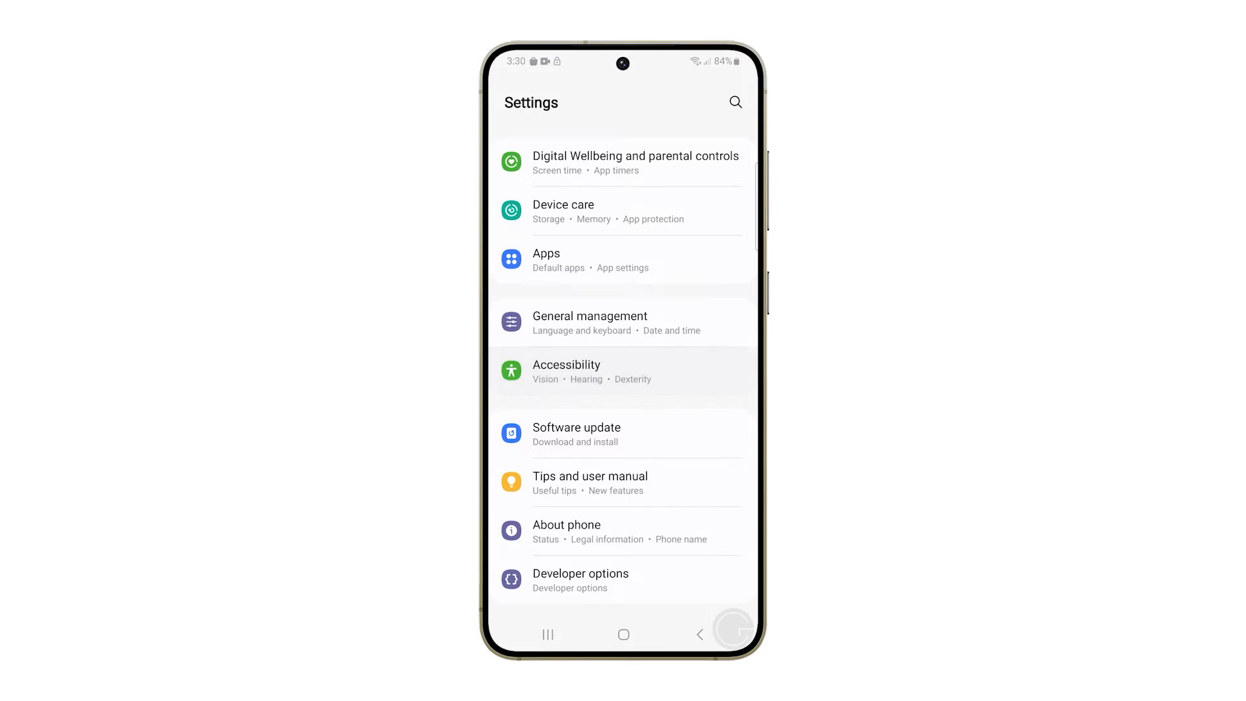
- Reach the Flash notification page via Accessibility and Advanced settings
left_click(565, 371)
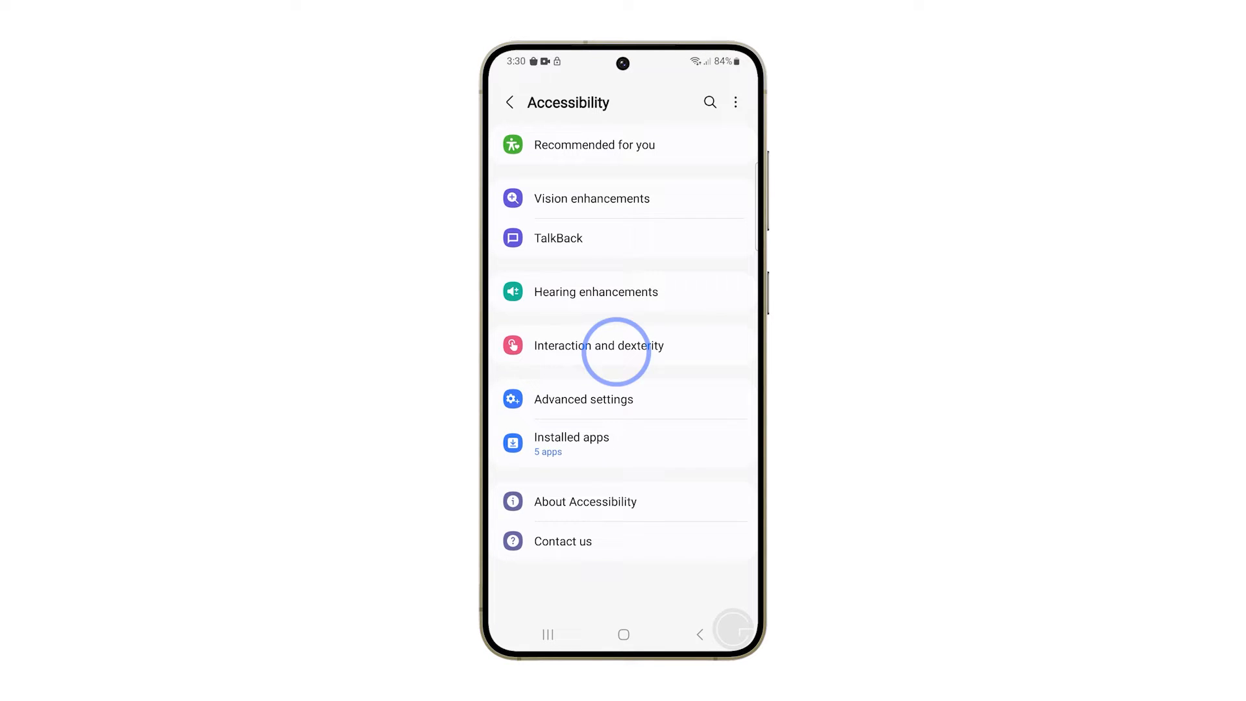
left_click(582, 399)
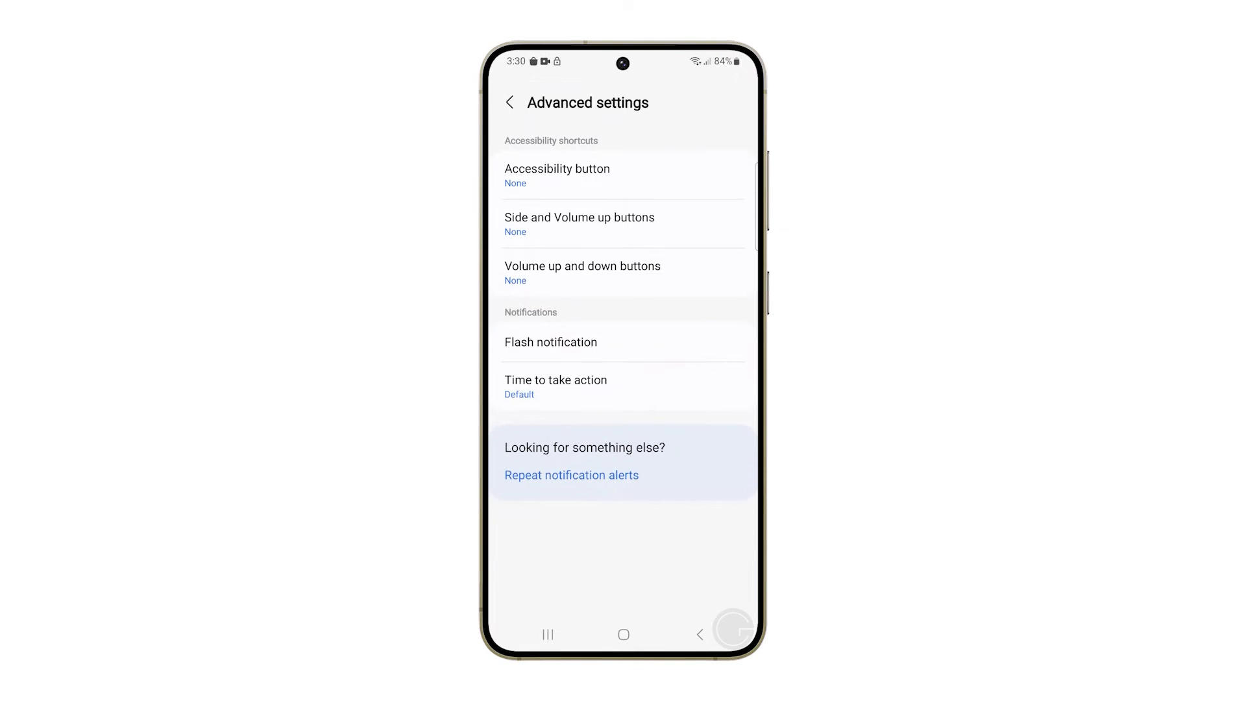
left_click(550, 341)
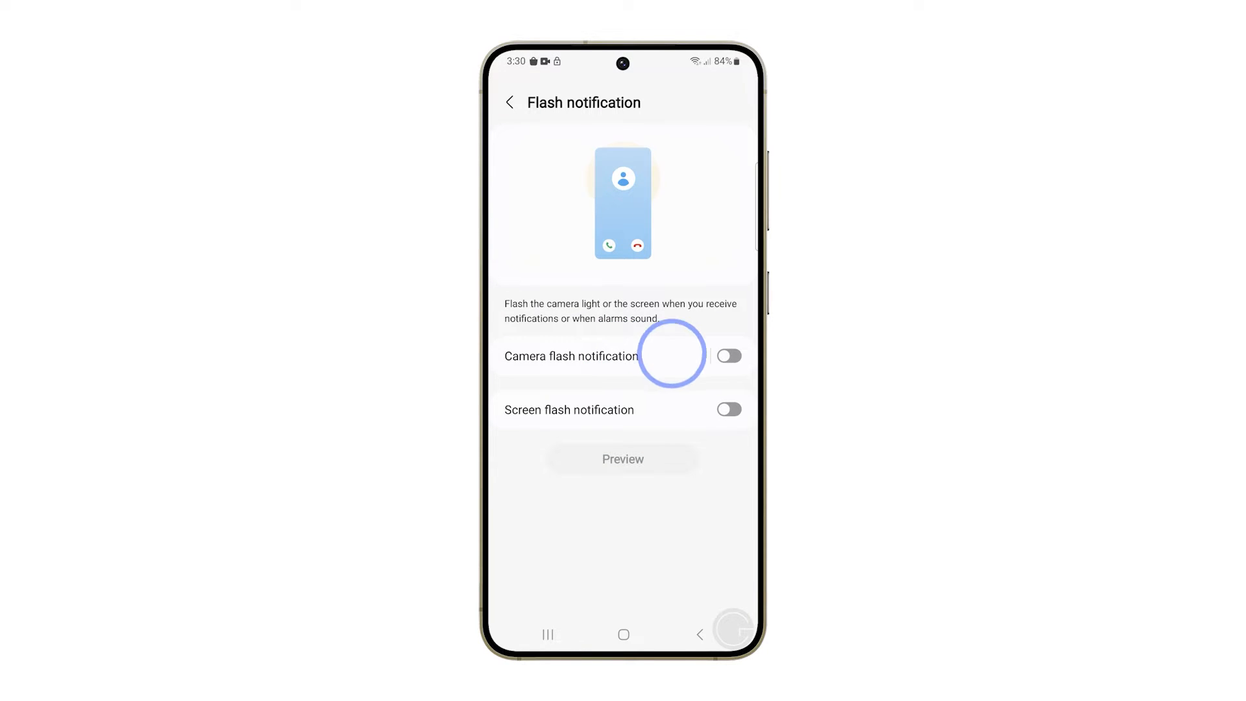
- Switch camera flash notification on and show its app list
left_click(727, 355)
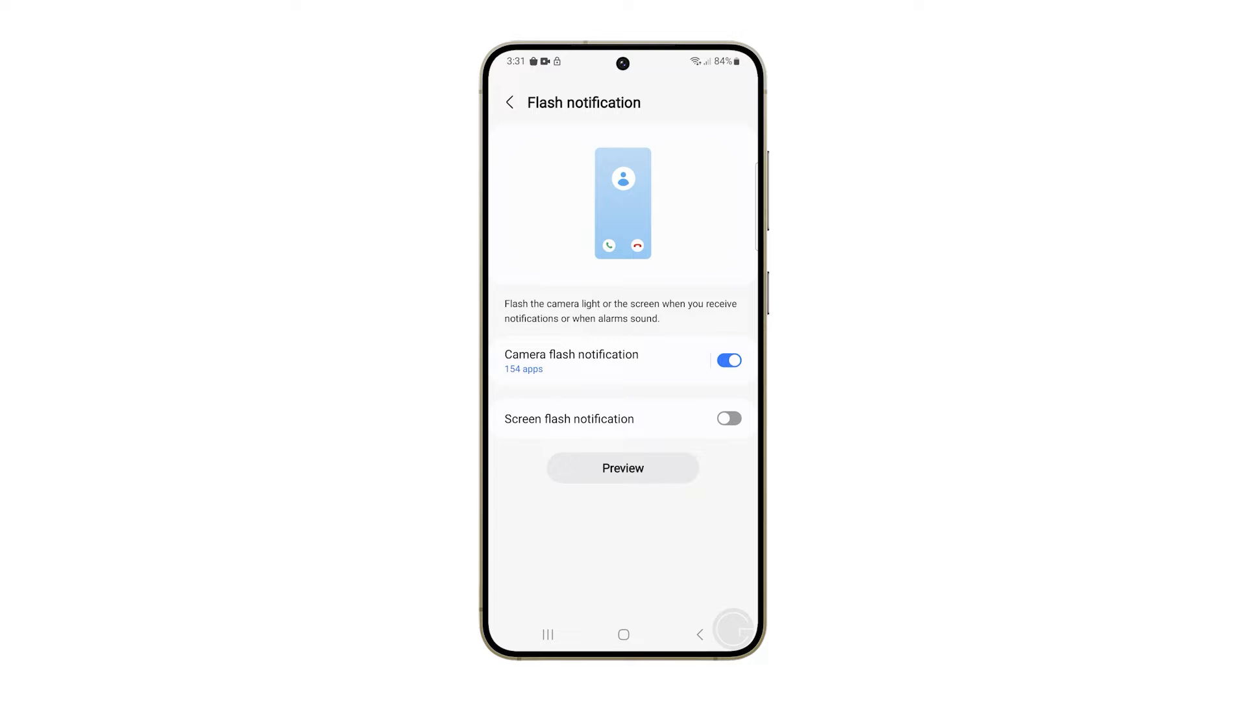
left_click(560, 358)
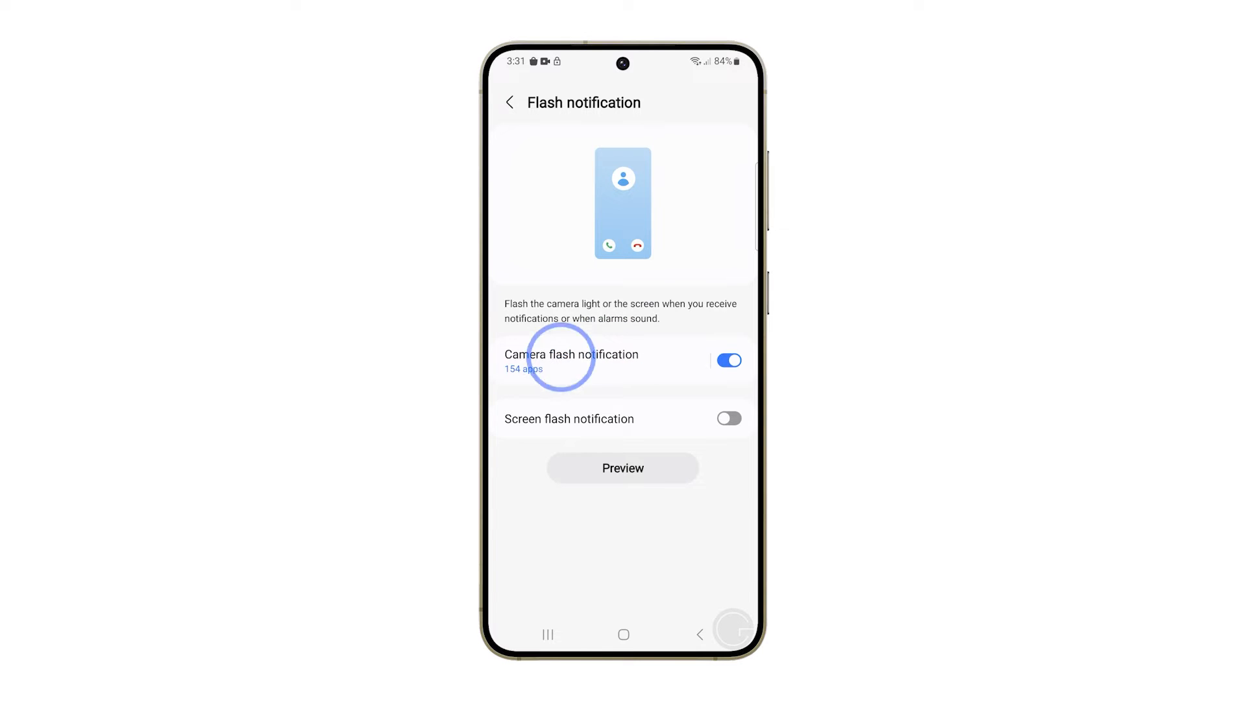
left_click(570, 354)
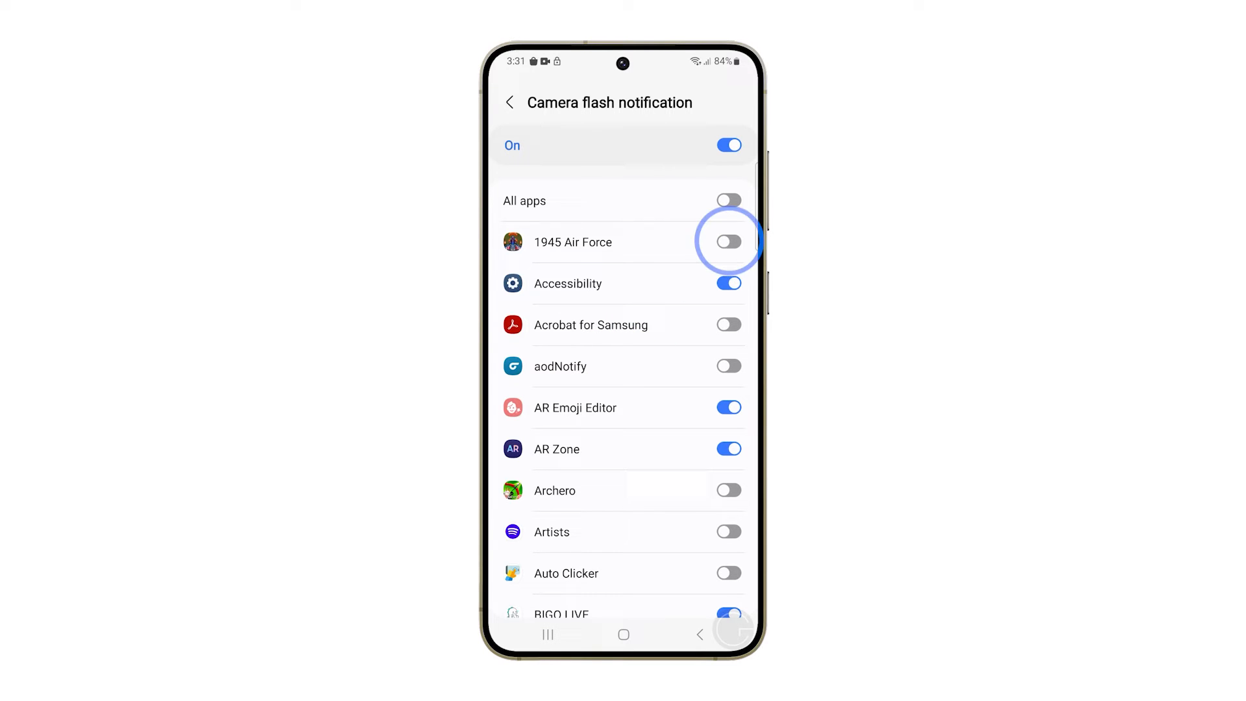
- Enable camera flash for 1945 Air Force, Acrobat for Samsung and Archero
left_click(727, 242)
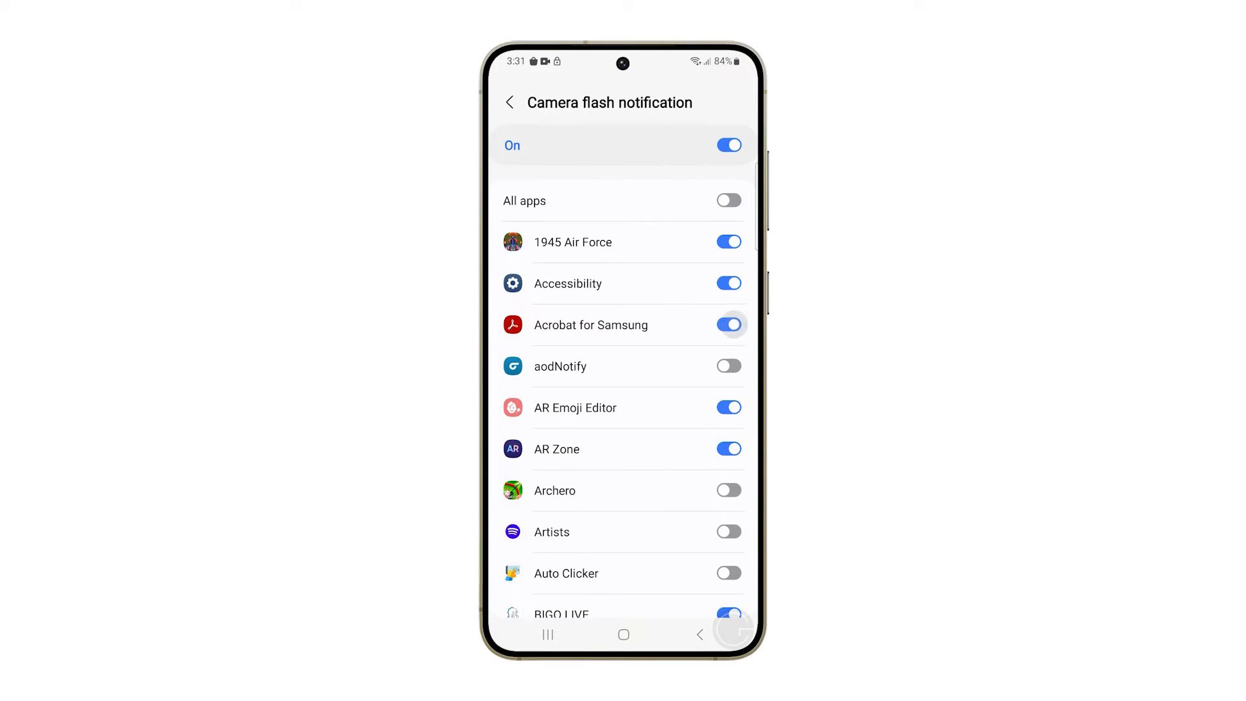
left_click(728, 490)
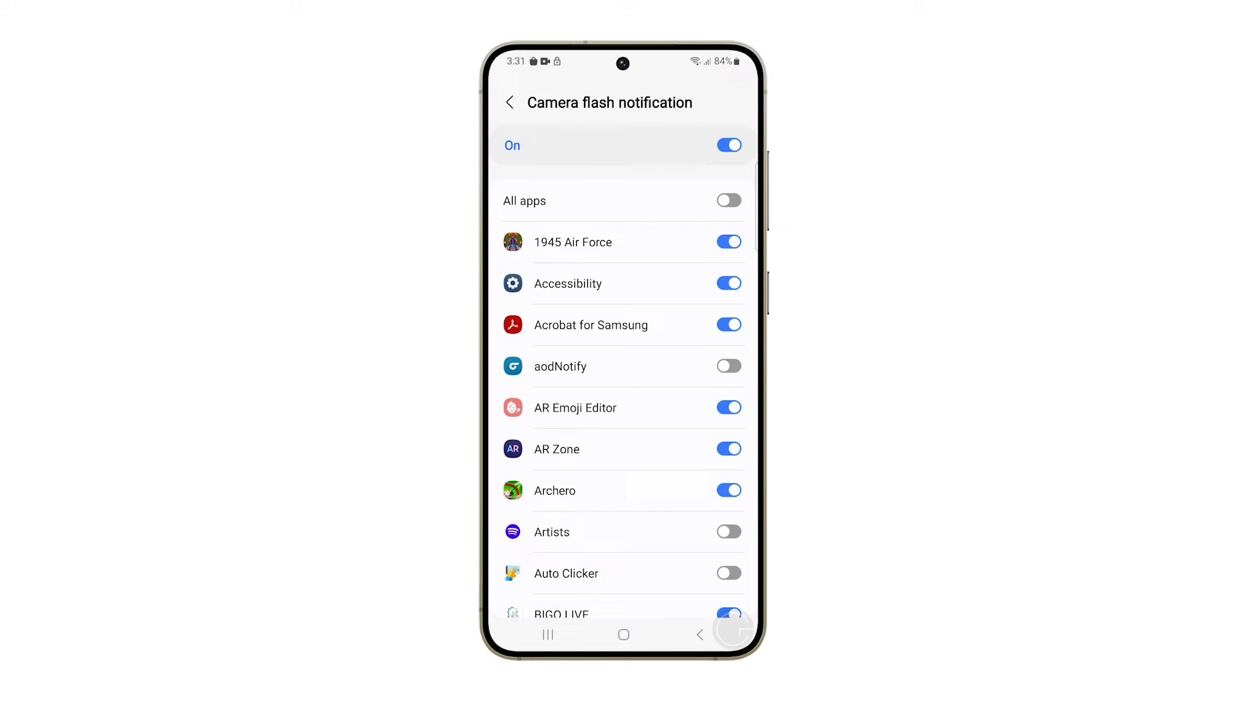
left_click(509, 101)
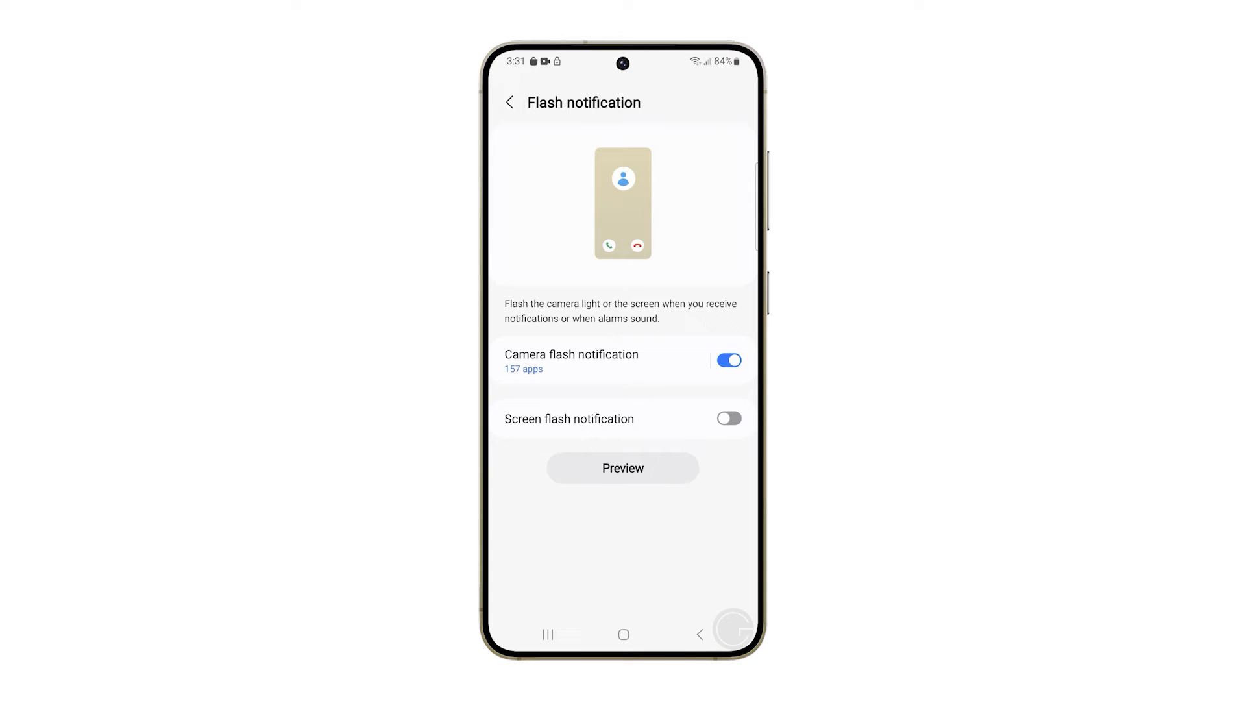
- Enable screen flash notification for all apps with a blue flash colour
left_click(726, 418)
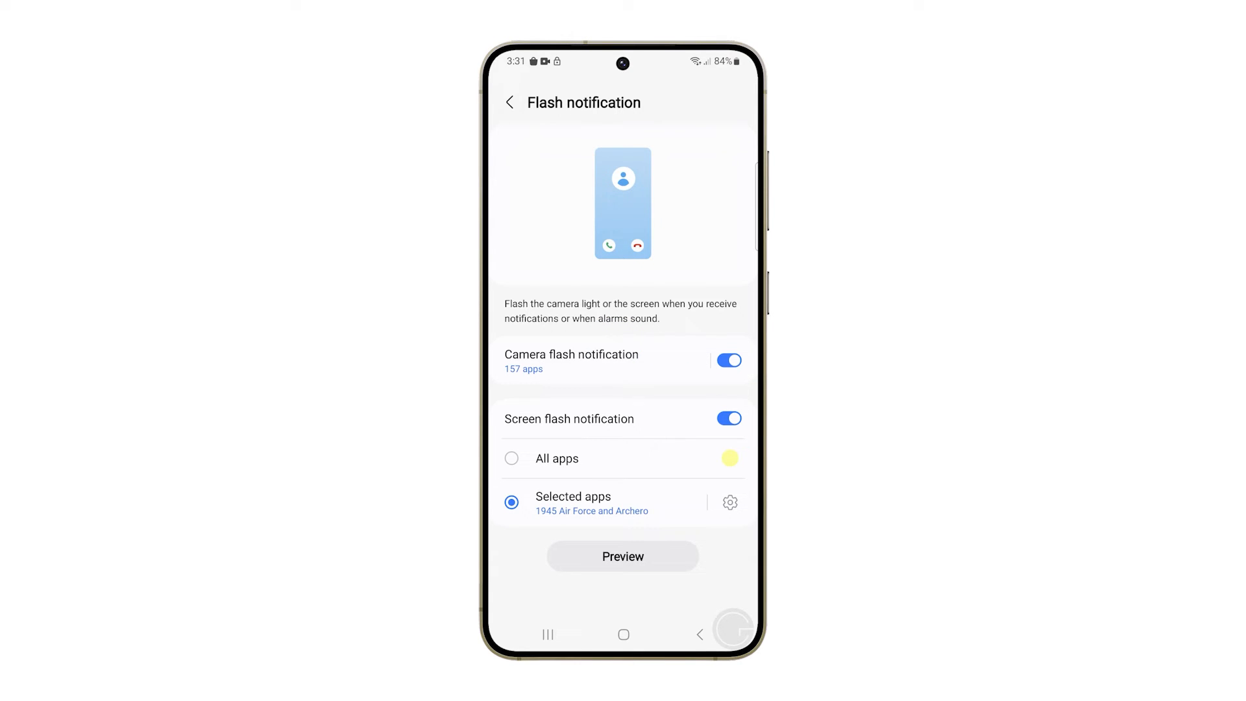
left_click(511, 458)
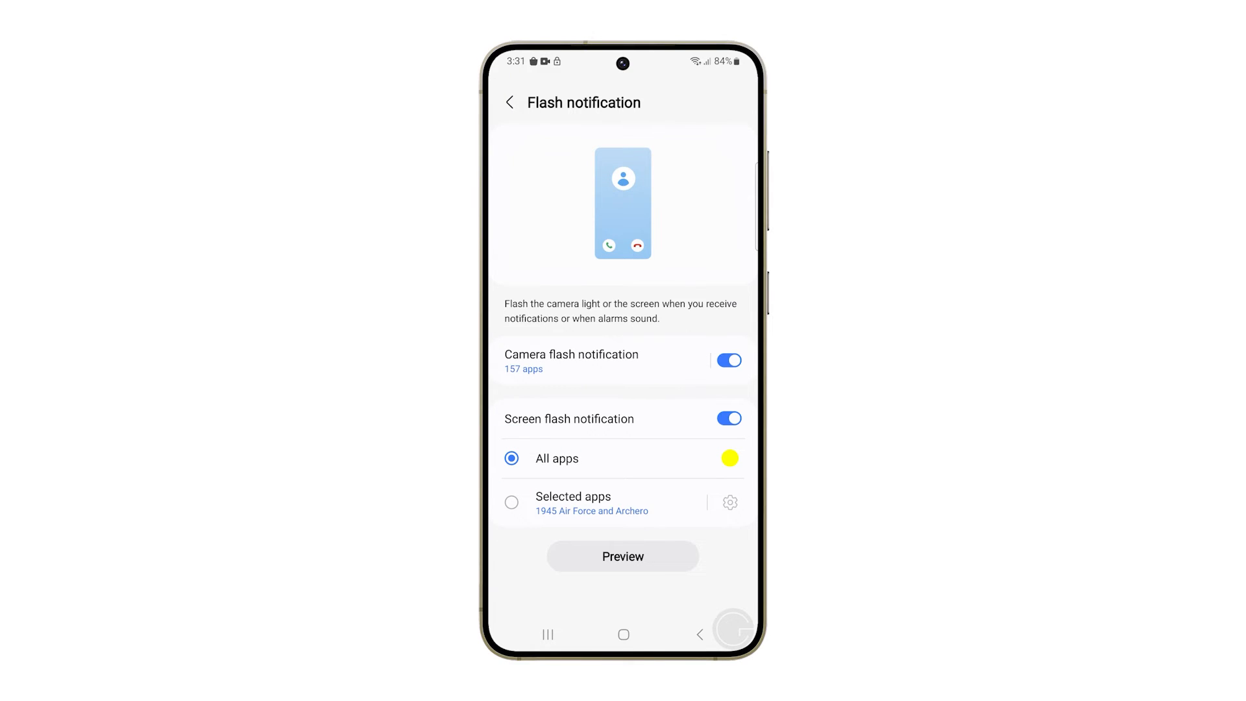
left_click(727, 458)
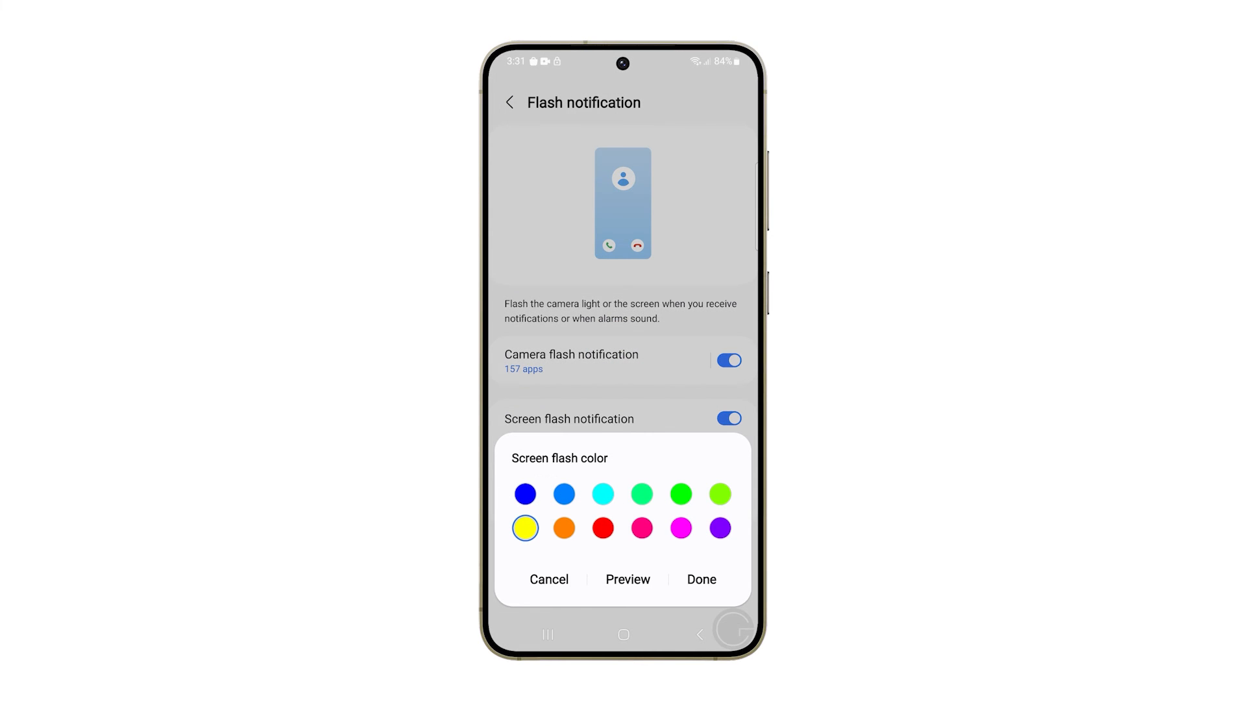
left_click(563, 493)
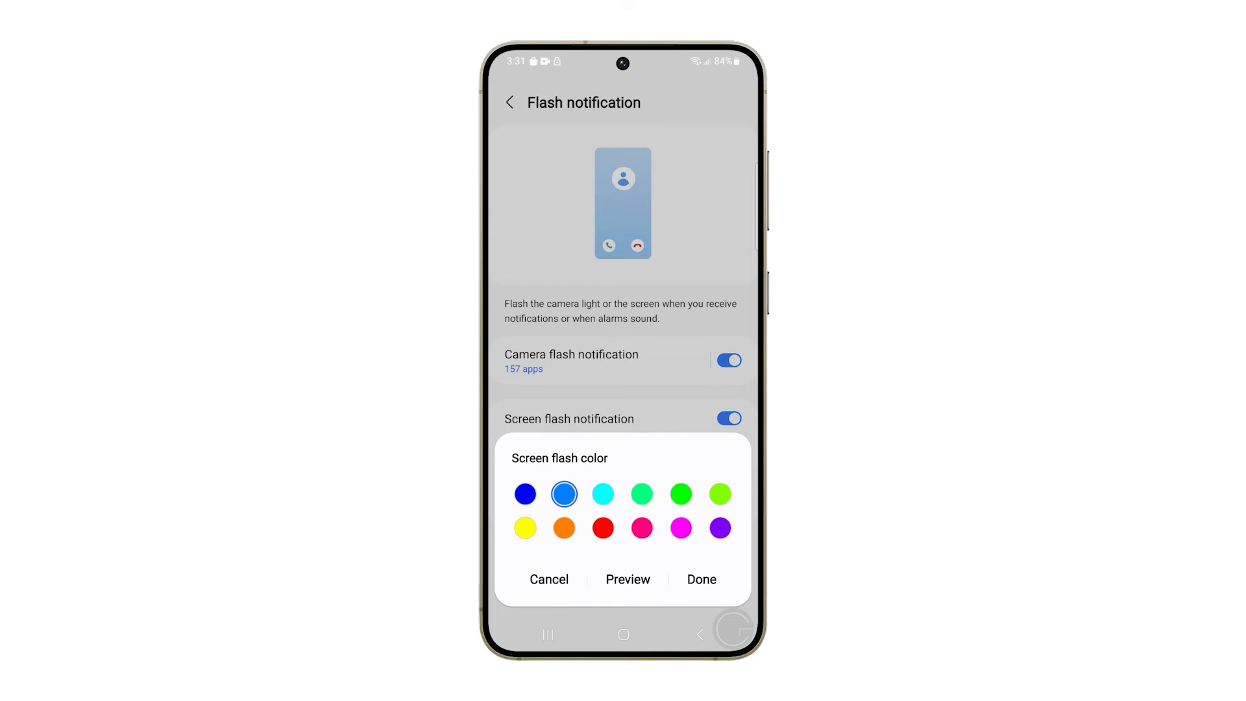
left_click(700, 579)
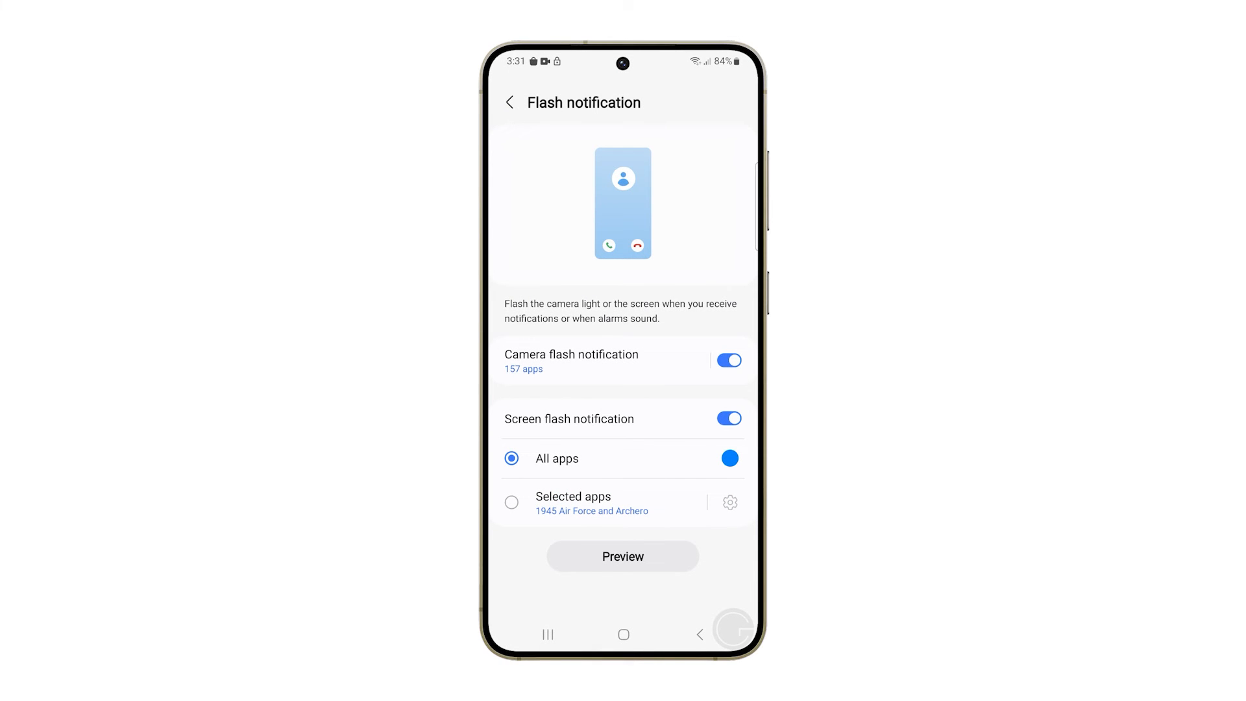
- Limit screen flash to selected apps, adding Accessibility and AR Emoji Editor
left_click(511, 502)
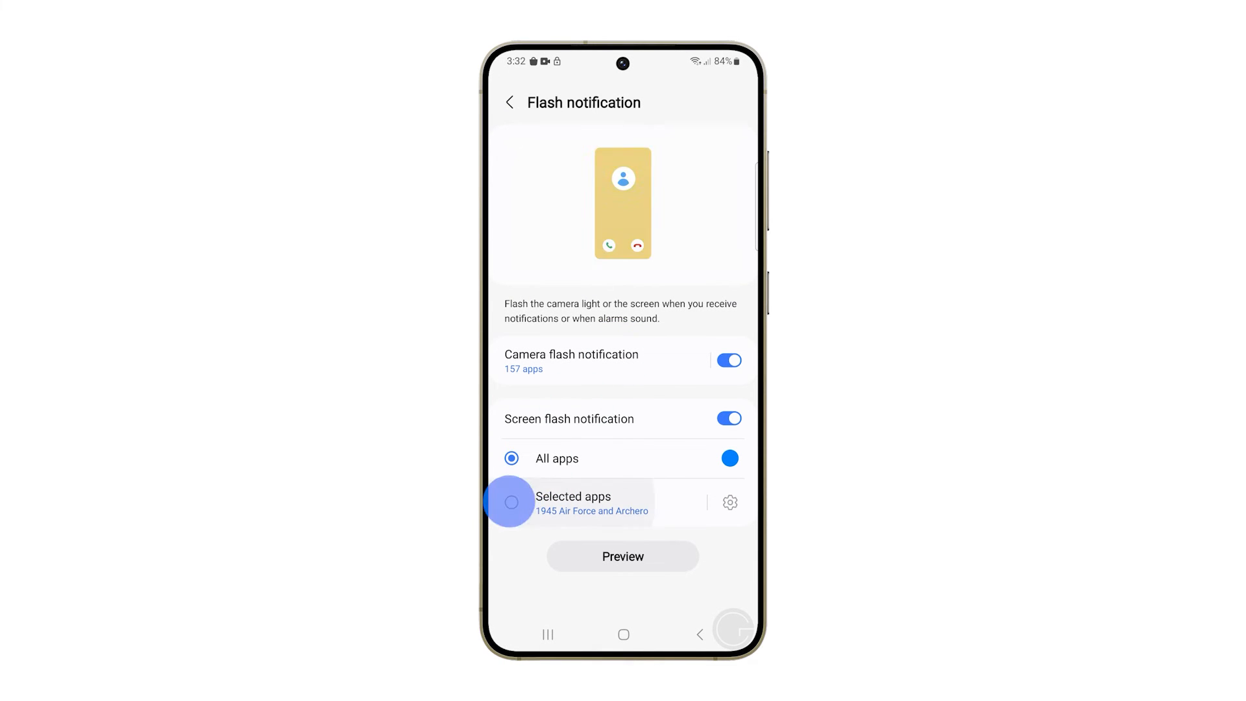
left_click(511, 502)
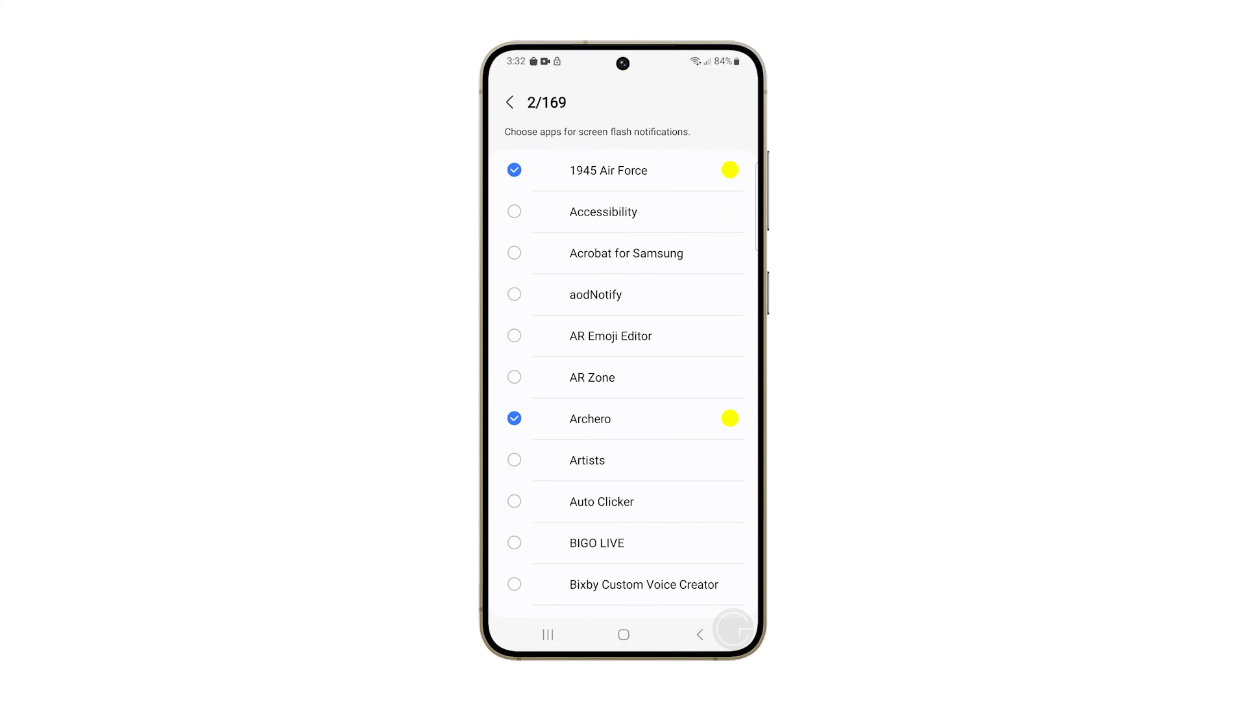
left_click(514, 211)
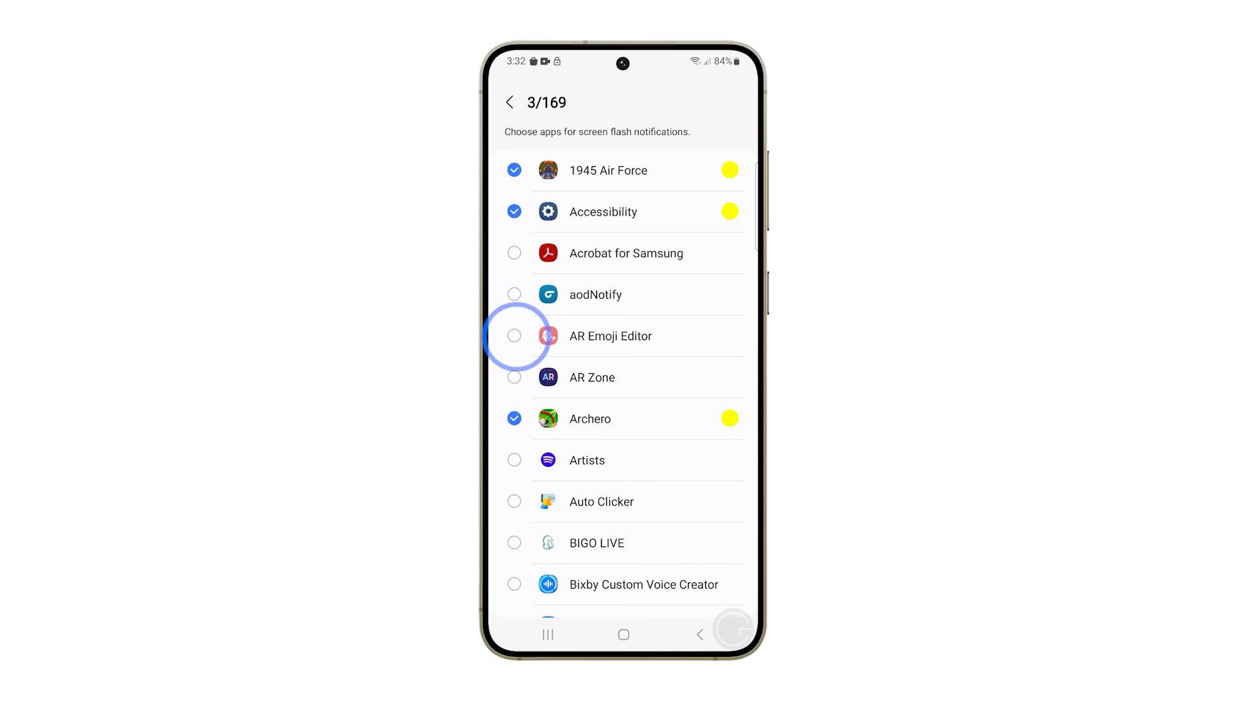
left_click(514, 335)
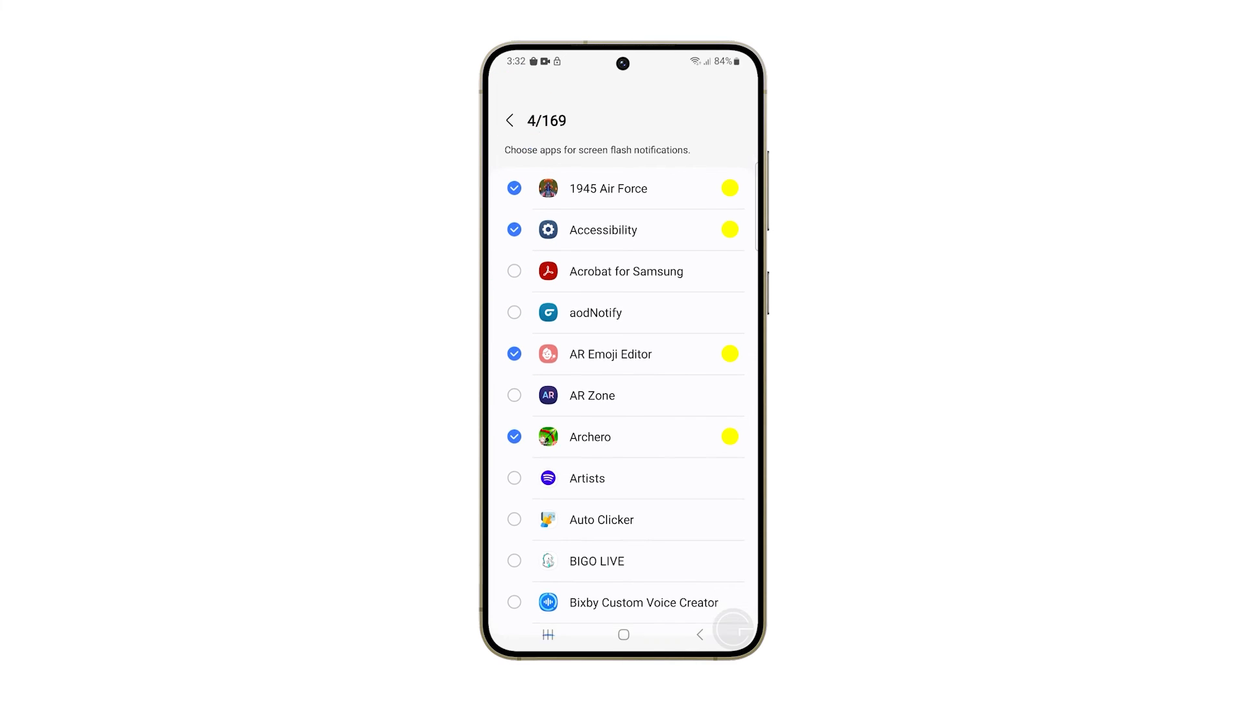
left_click(509, 119)
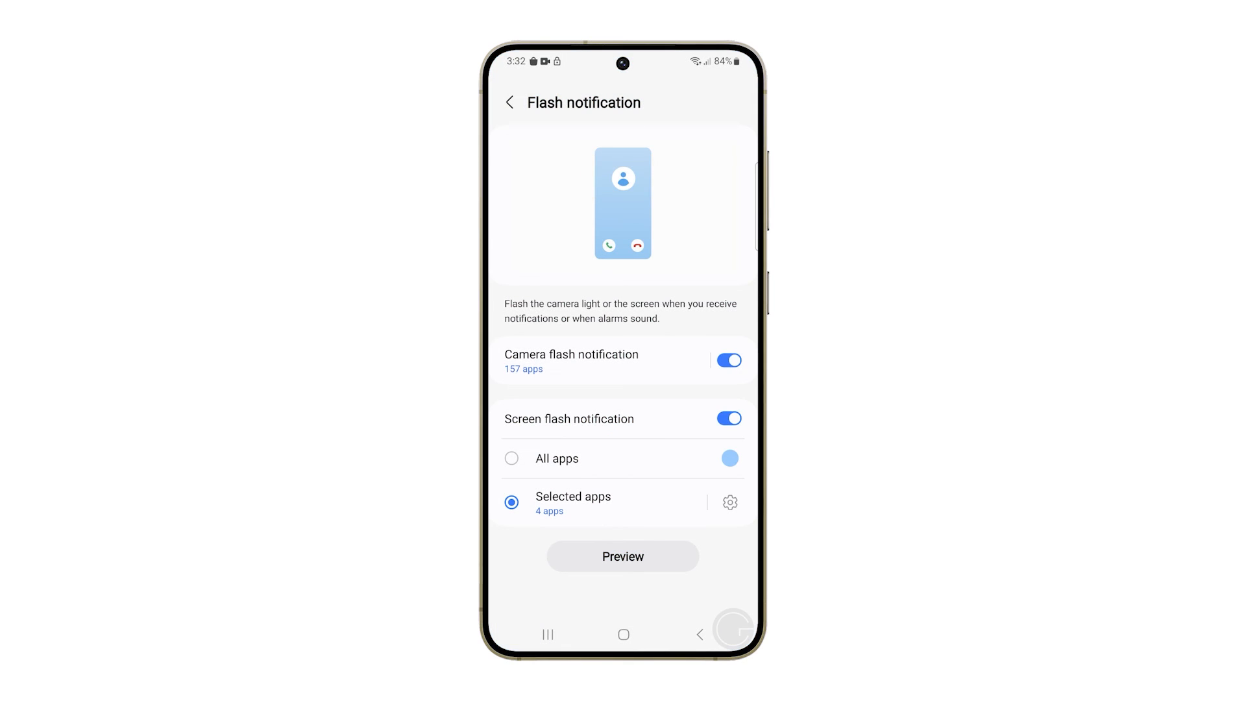
- Switch both screen and camera flash notifications off
left_click(727, 417)
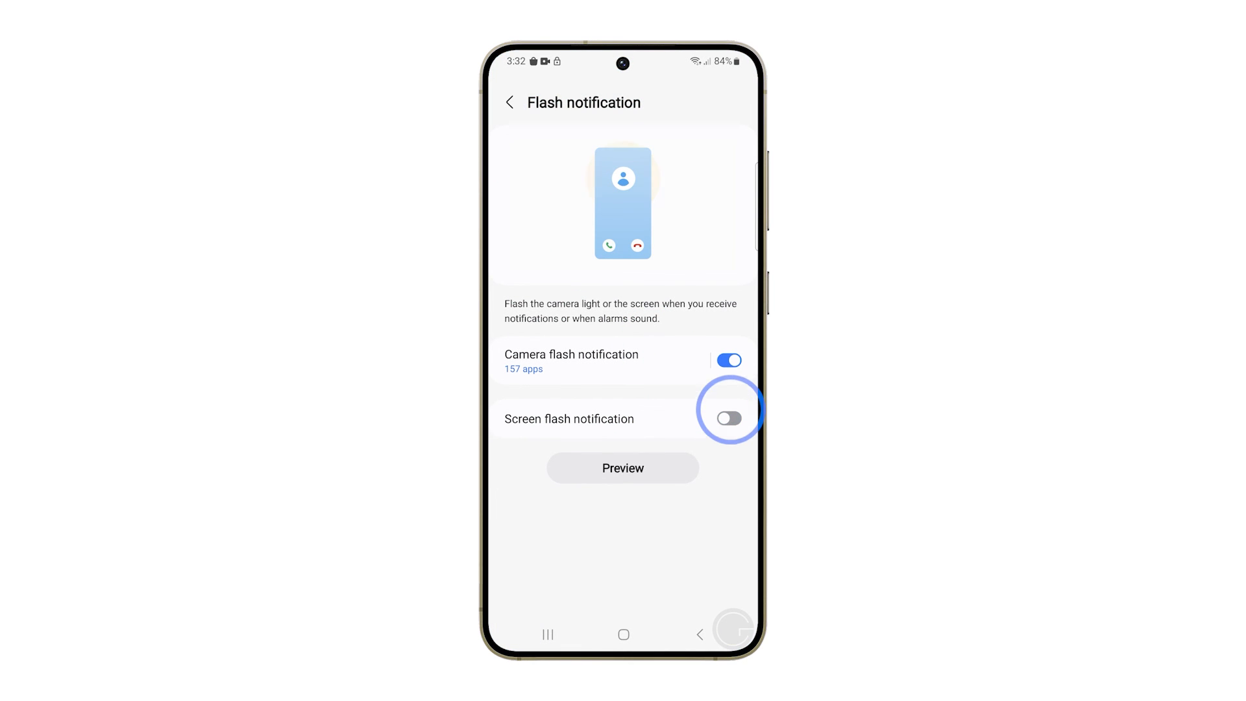
left_click(727, 359)
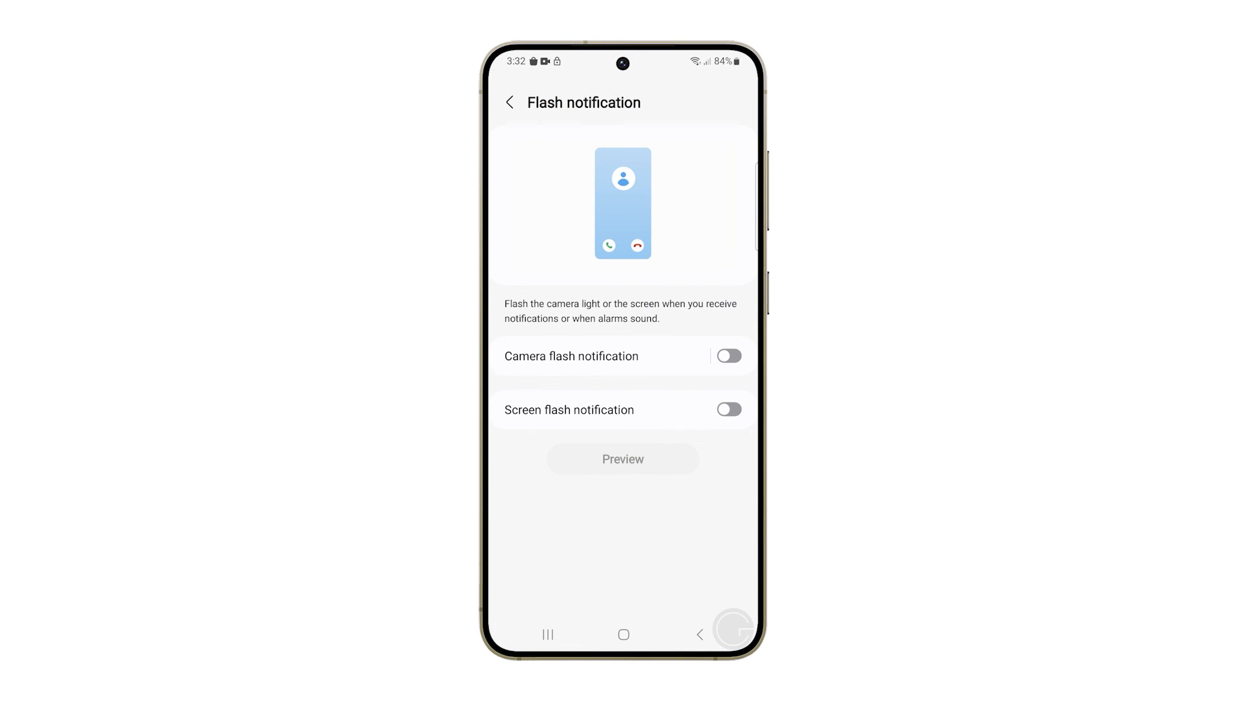